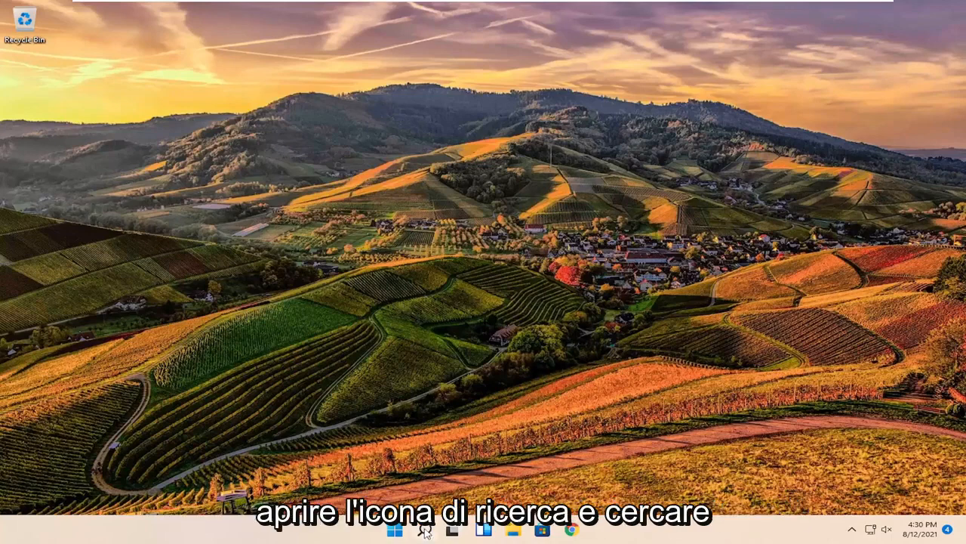
Search Windows for 'sticky notes' so the Sticky Notes app shows as best match
text(stick)
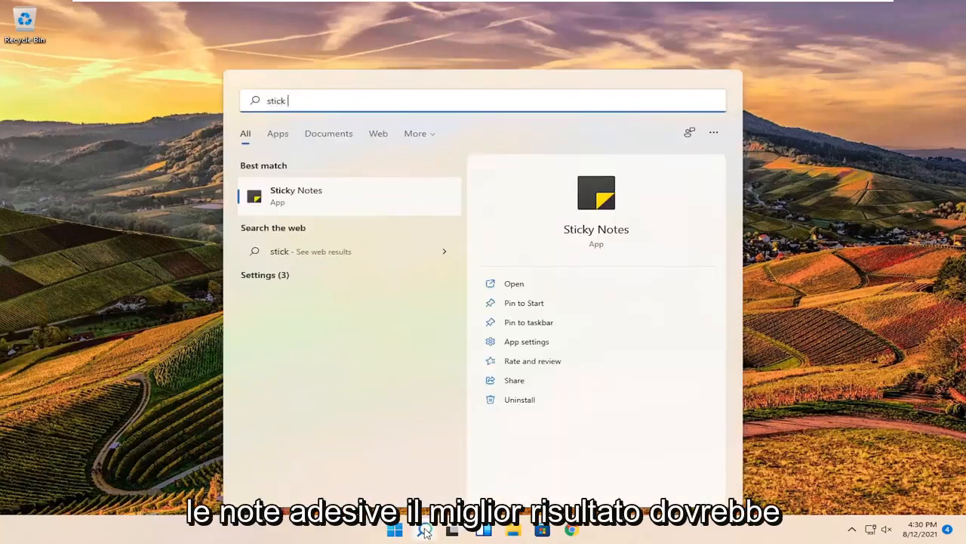
text(notes)
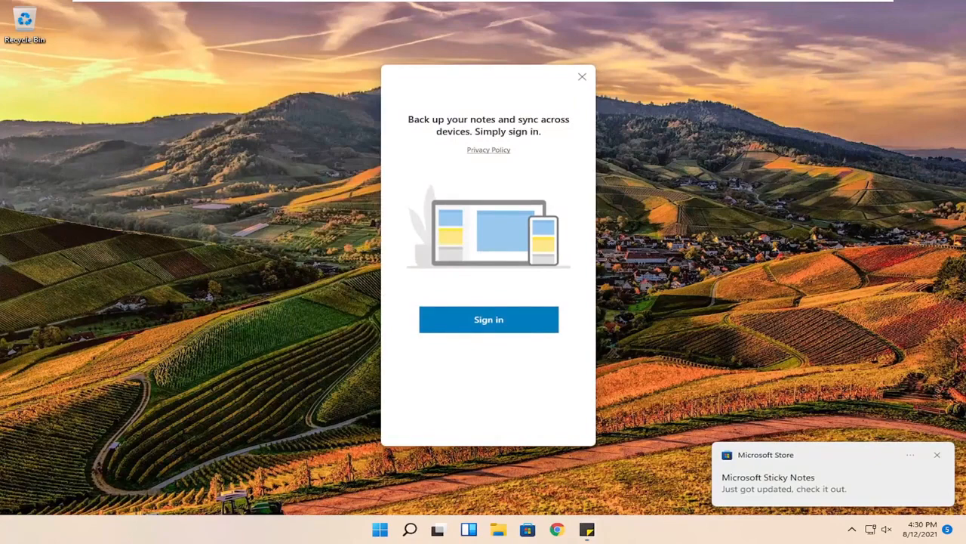
mouse_move(492, 92)
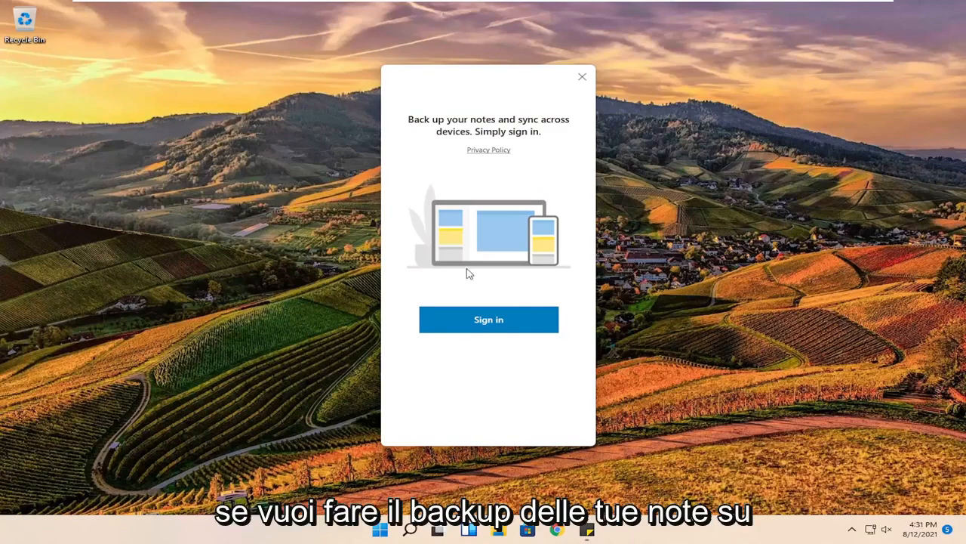
mouse_move(507, 299)
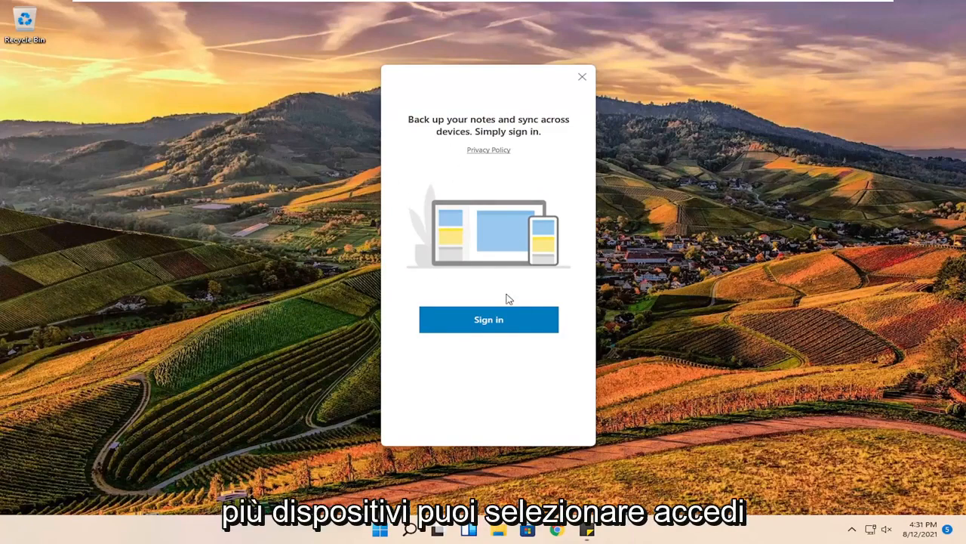
mouse_move(581, 77)
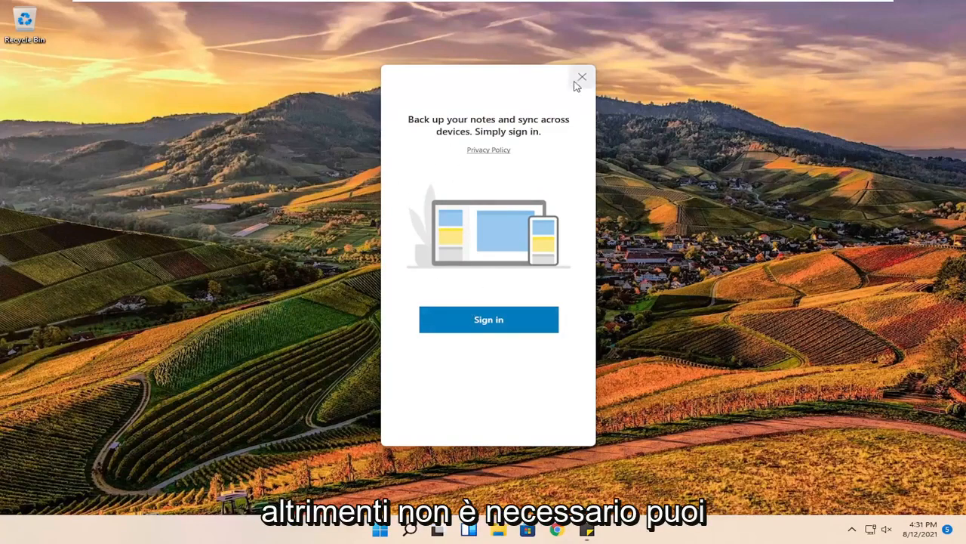
Dismiss the 'Back up your notes' sign-in prompt without signing in
click(580, 77)
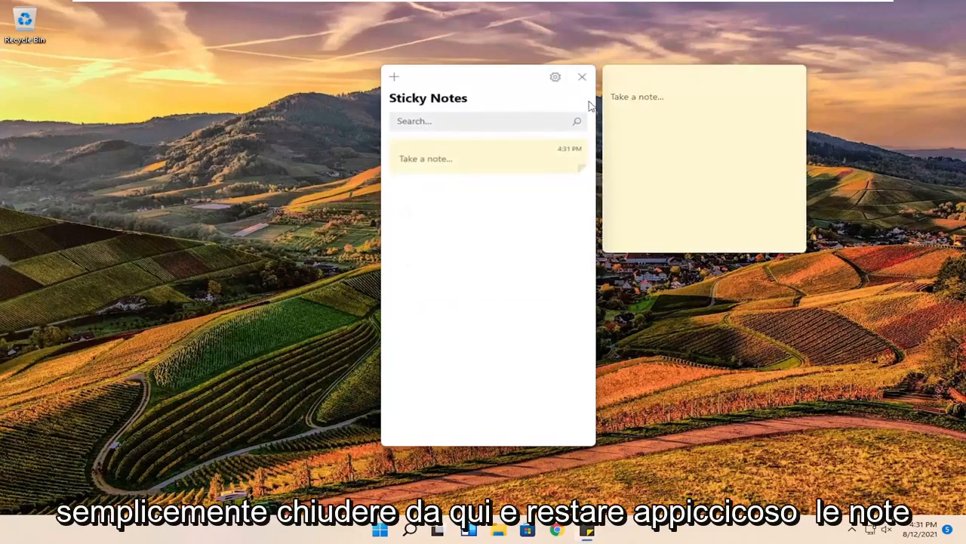
Write 'Type' in the first note and add a second, empty note
click(702, 151)
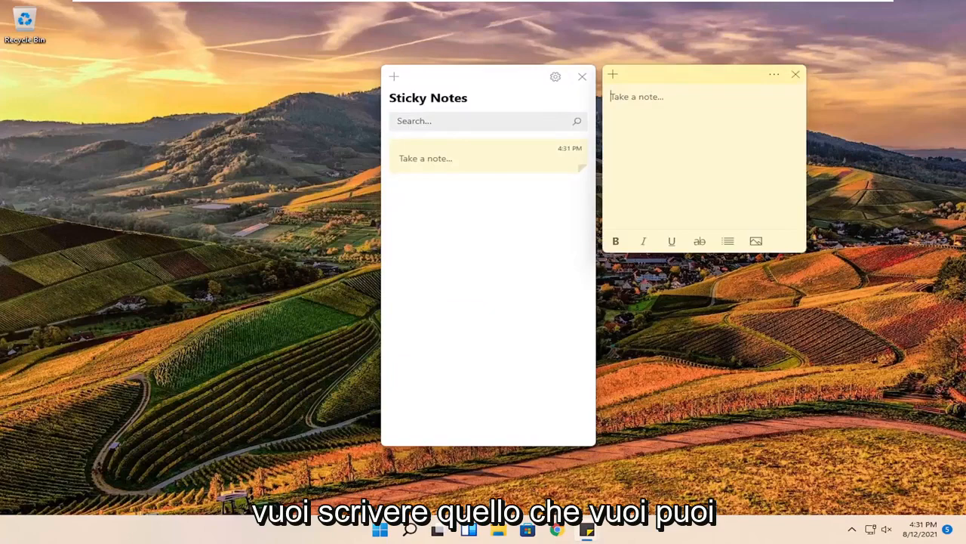
text(Type)
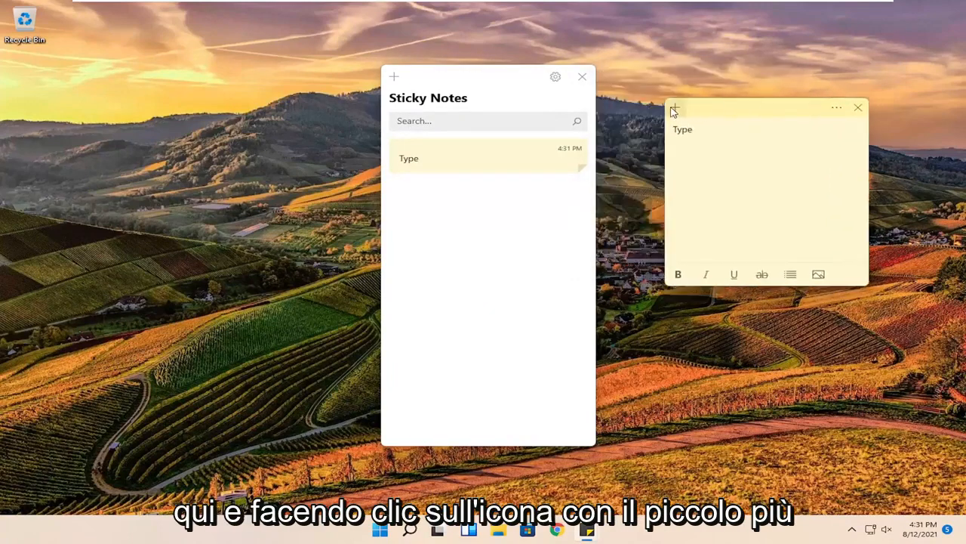
click(673, 108)
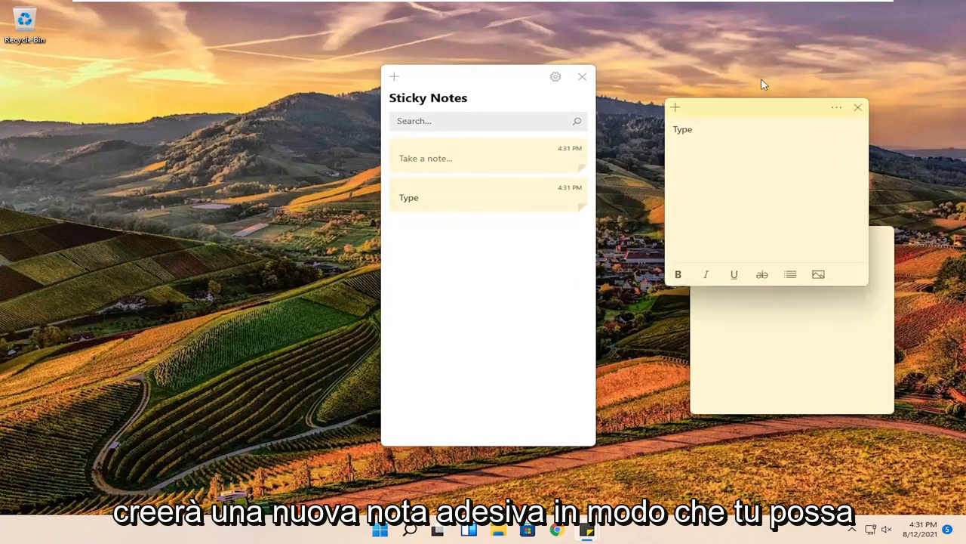
click(674, 106)
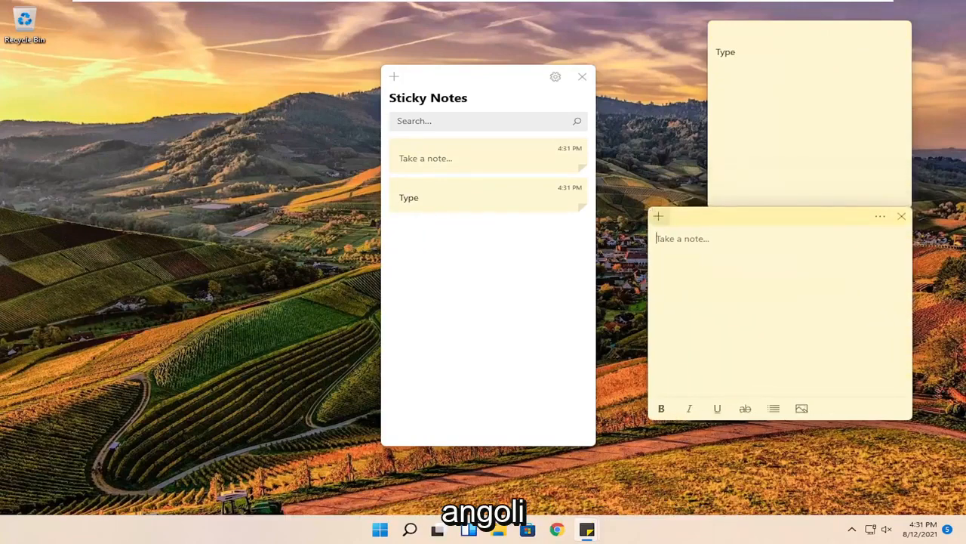
mouse_move(661, 408)
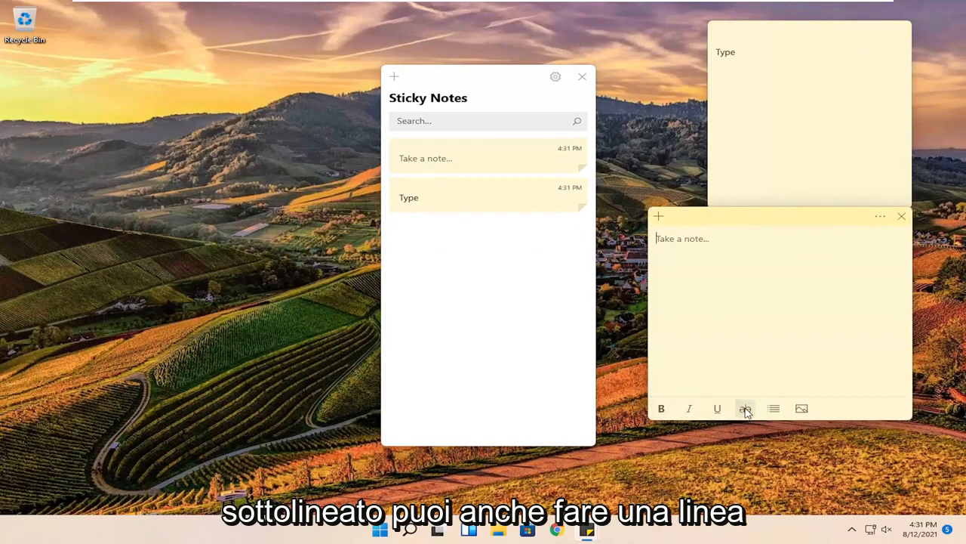
mouse_move(773, 408)
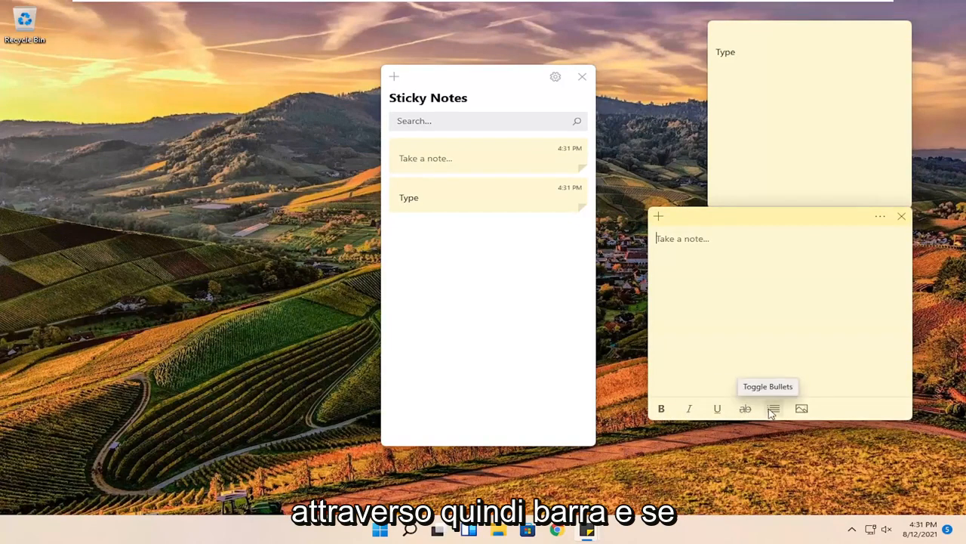
mouse_move(801, 408)
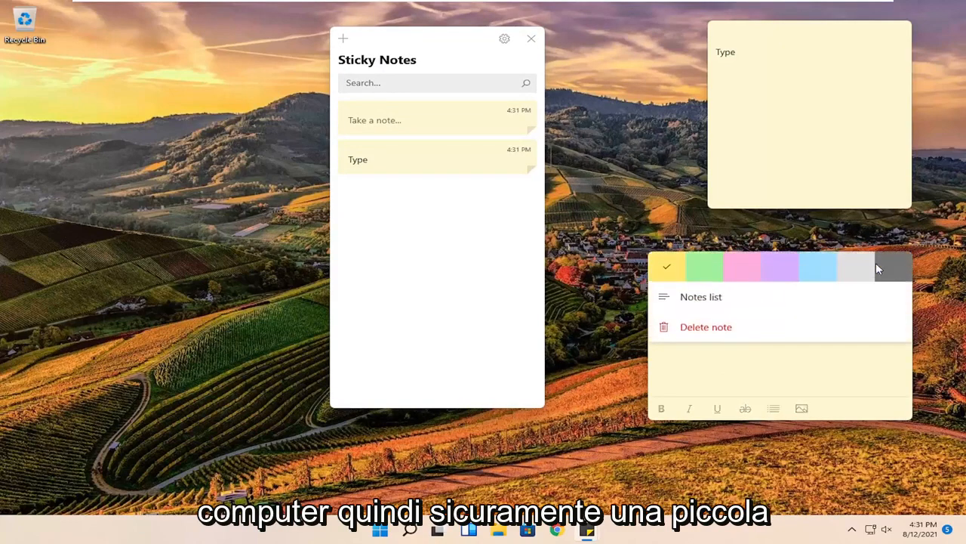
Colour the empty second note pink, then head to the app settings
click(743, 266)
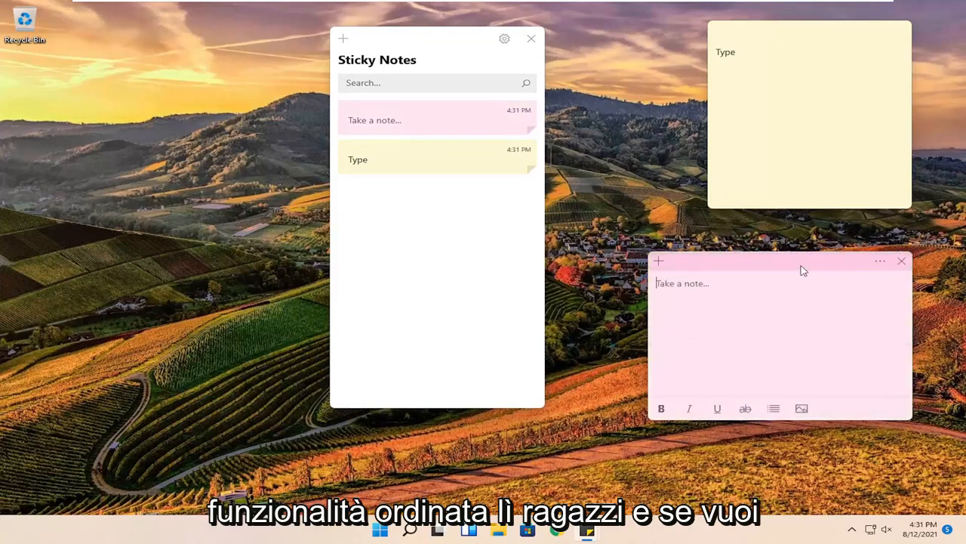
mouse_move(879, 269)
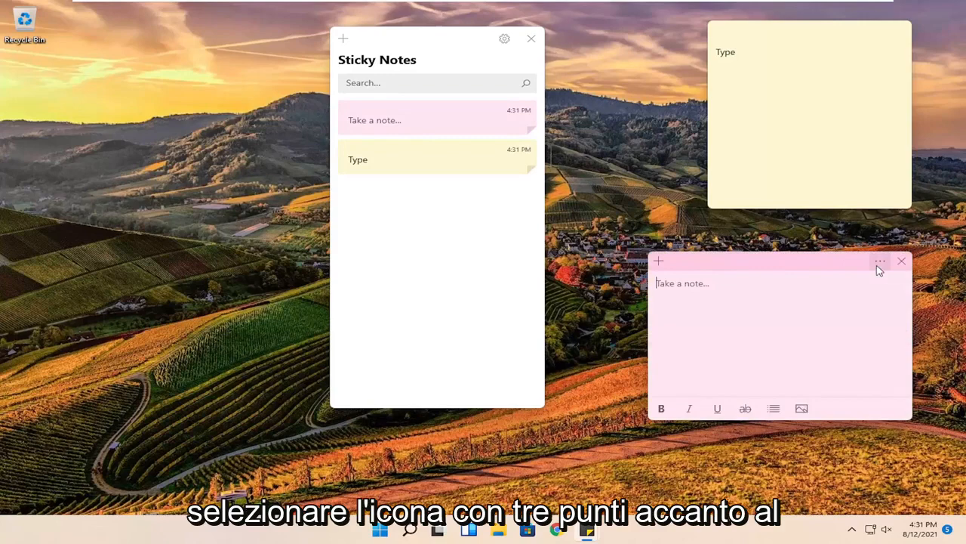
mouse_move(880, 262)
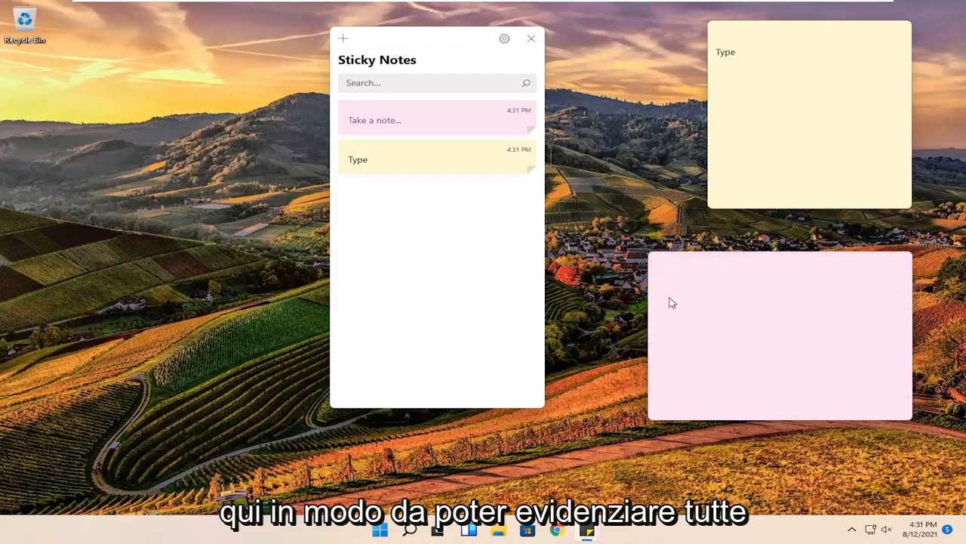
click(778, 335)
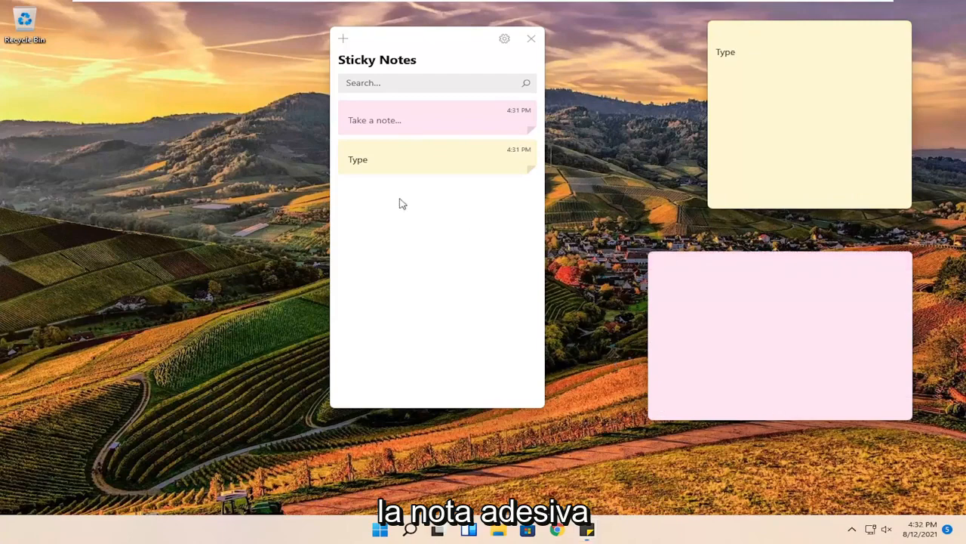
click(504, 40)
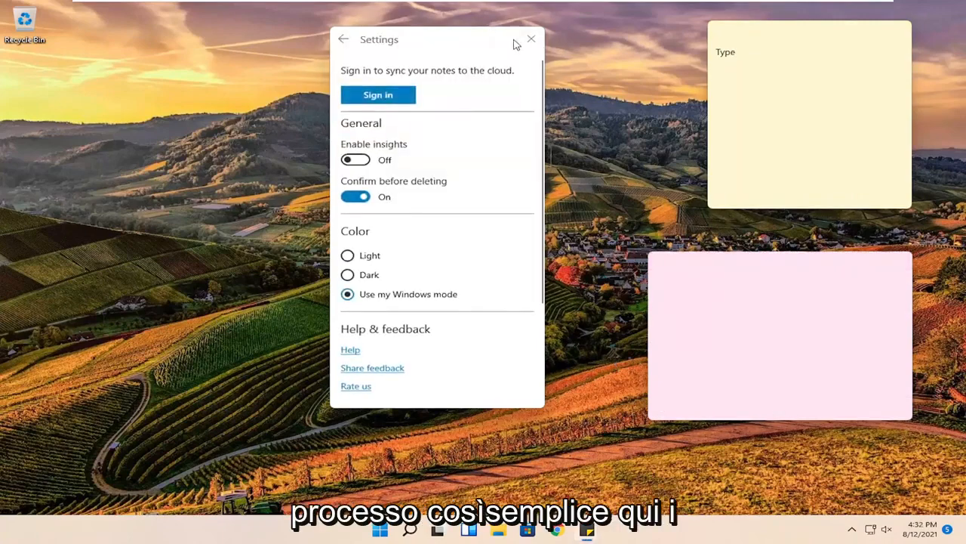
Try the Dark colour theme, then revert to 'Use my Windows mode'
click(348, 275)
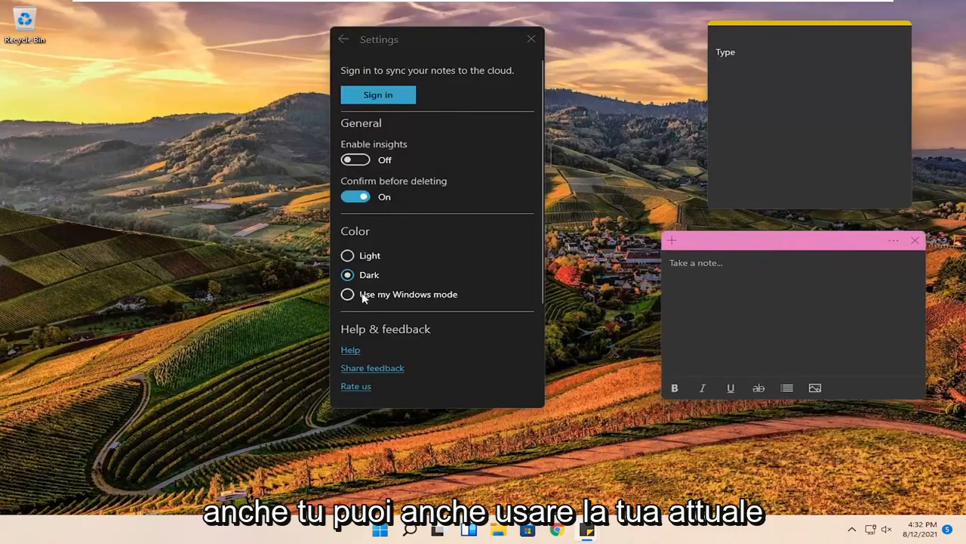
click(348, 293)
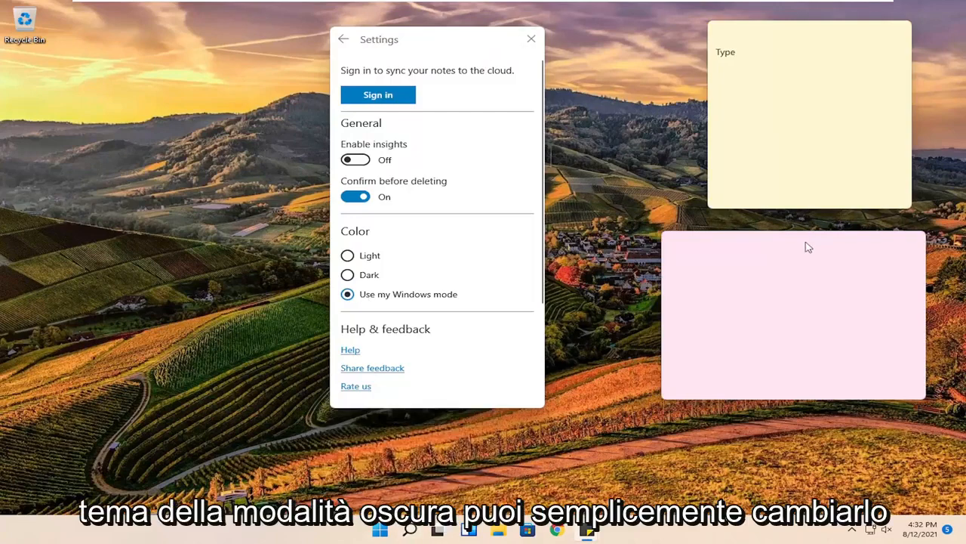
mouse_move(569, 180)
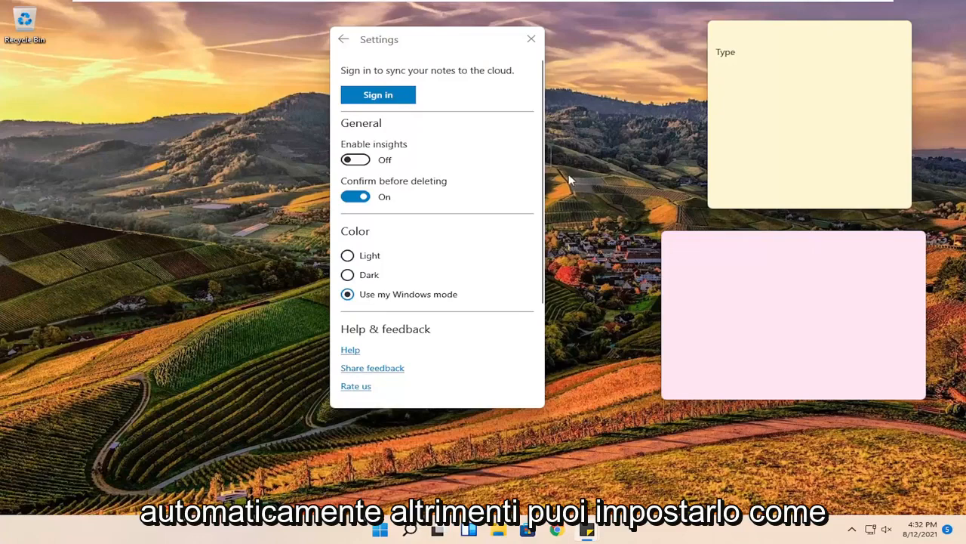
mouse_move(406, 83)
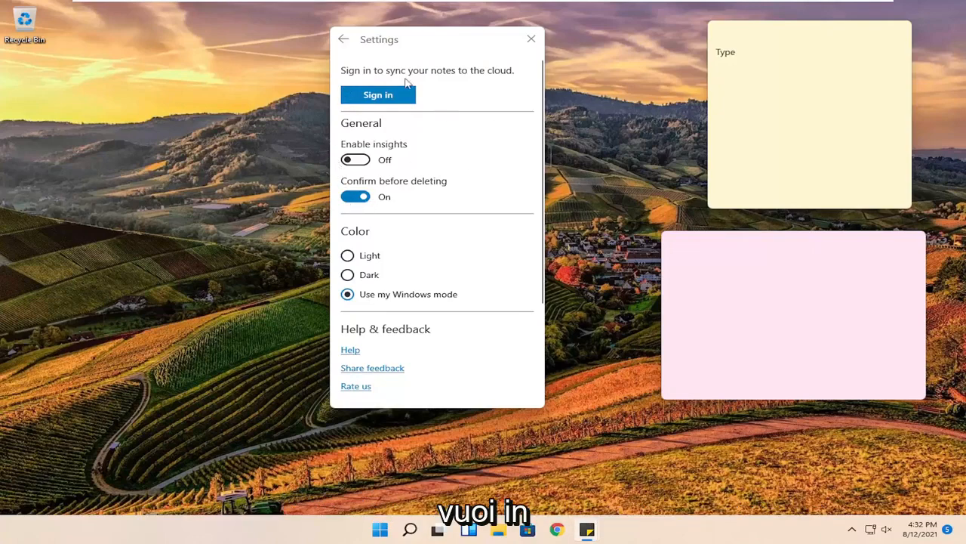